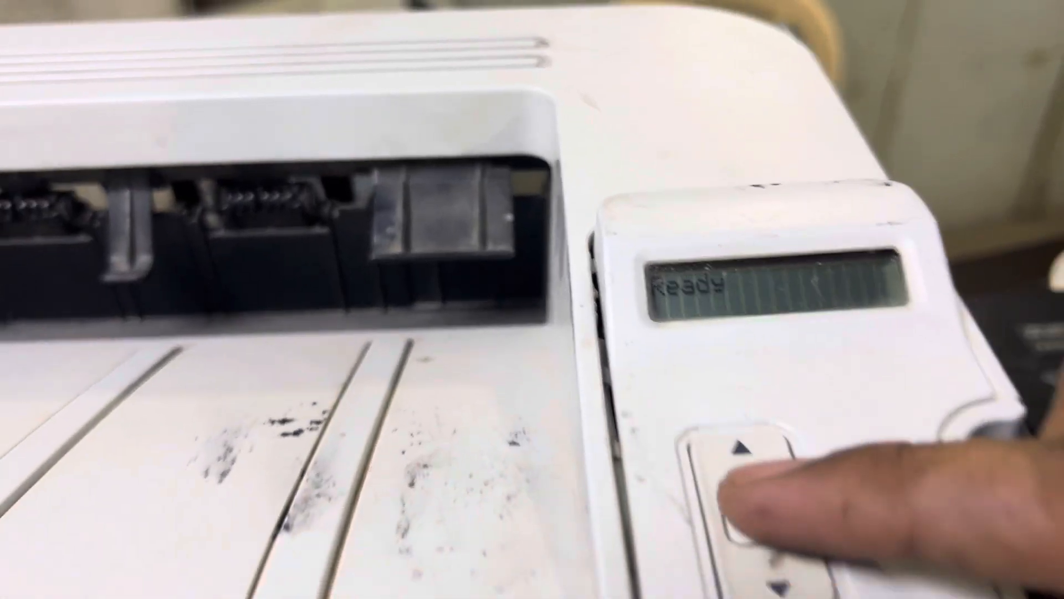
Enter the Setup Menu from the Ready screen to show Reports
left_click(713, 455)
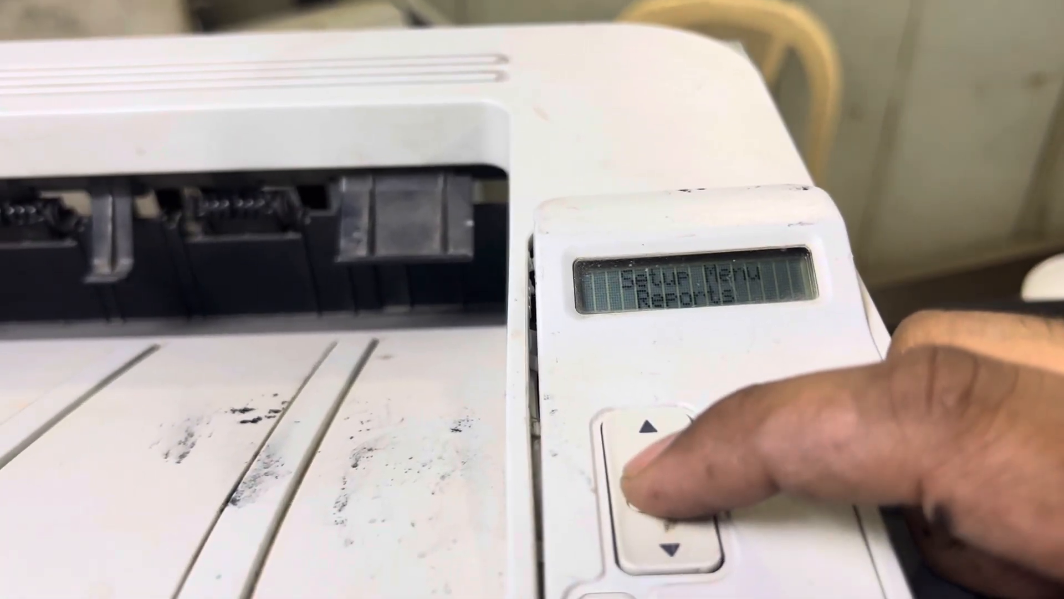